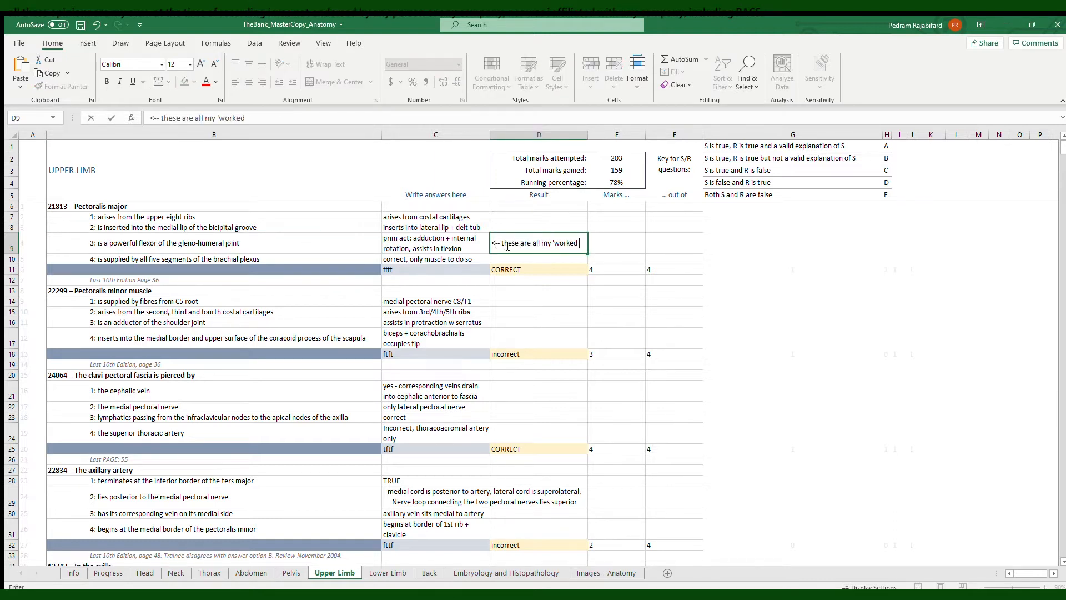
Step: Add a worked-answers revision note in D9 and an 'unclear qs' note in D59
text(answers' which help)
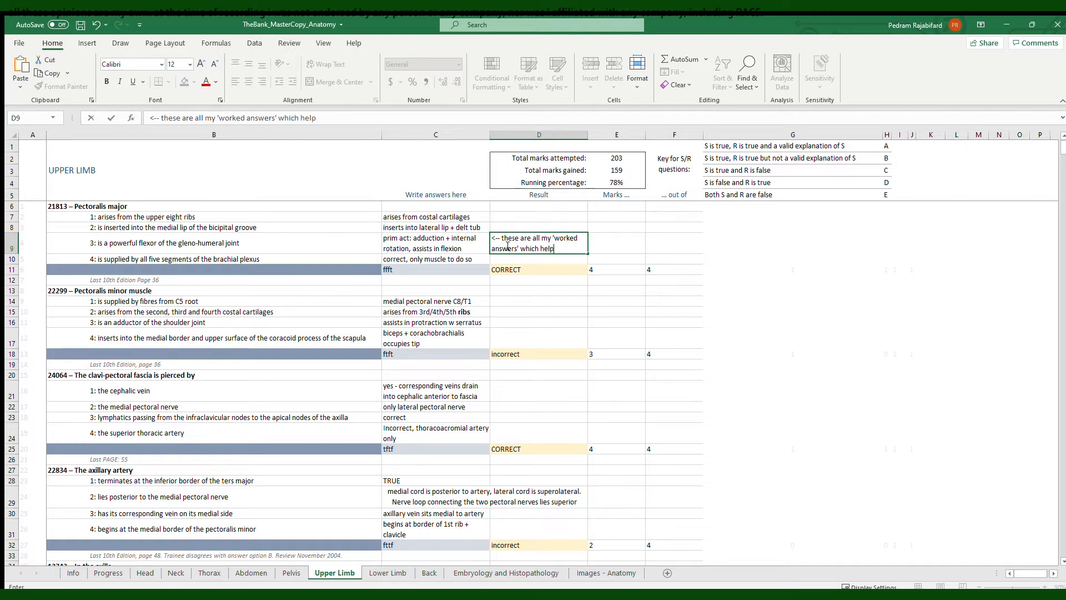
text(d serve as revision of key concepts)
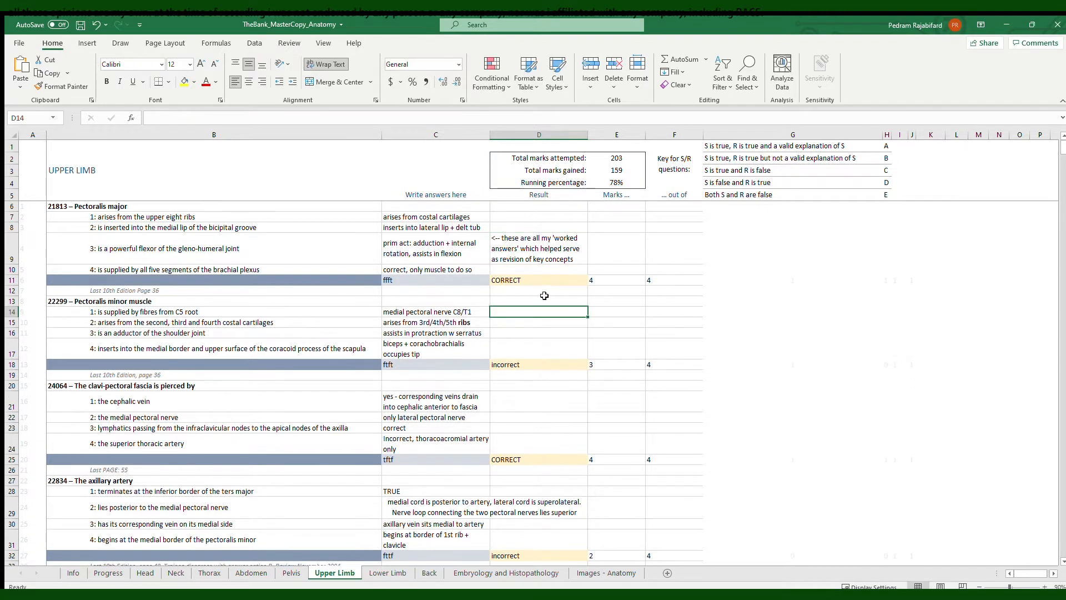
scroll(down, 3)
text(<-- questions like this would make it onto my)
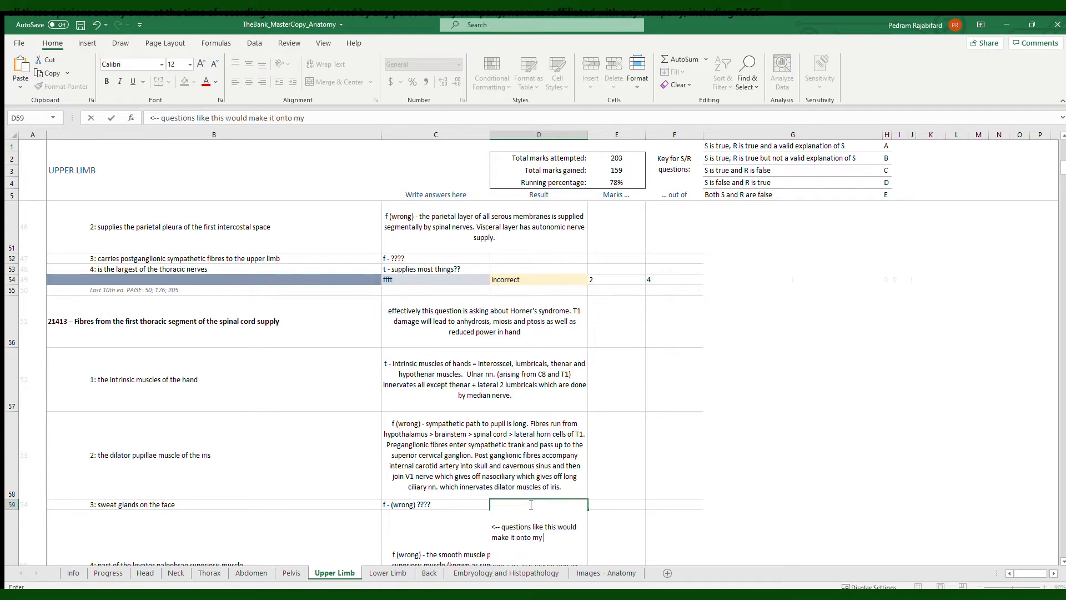
text('unclear qs' document)
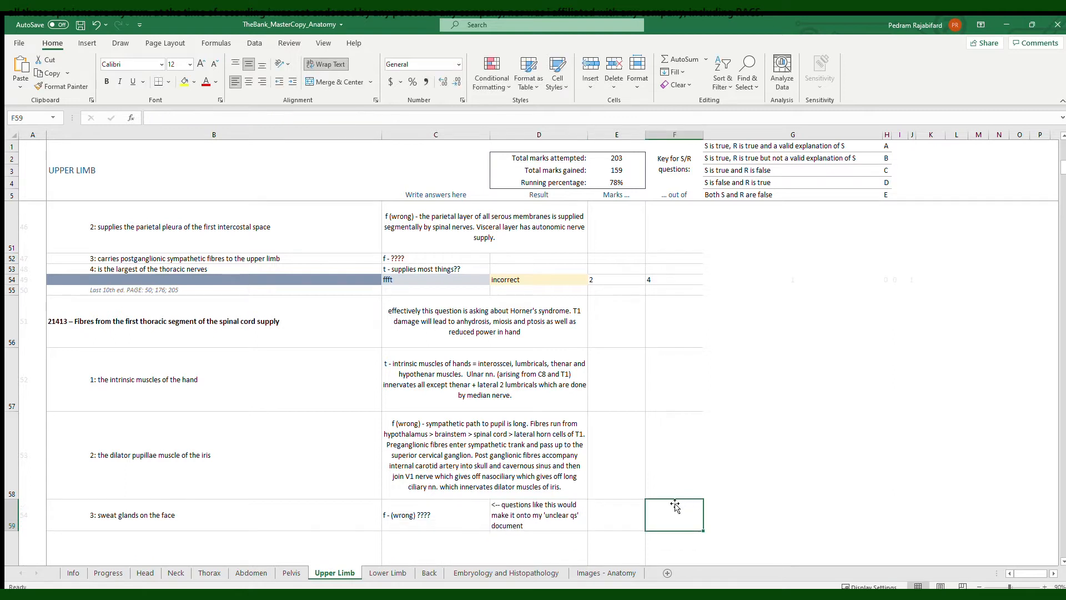
scroll(down, 3)
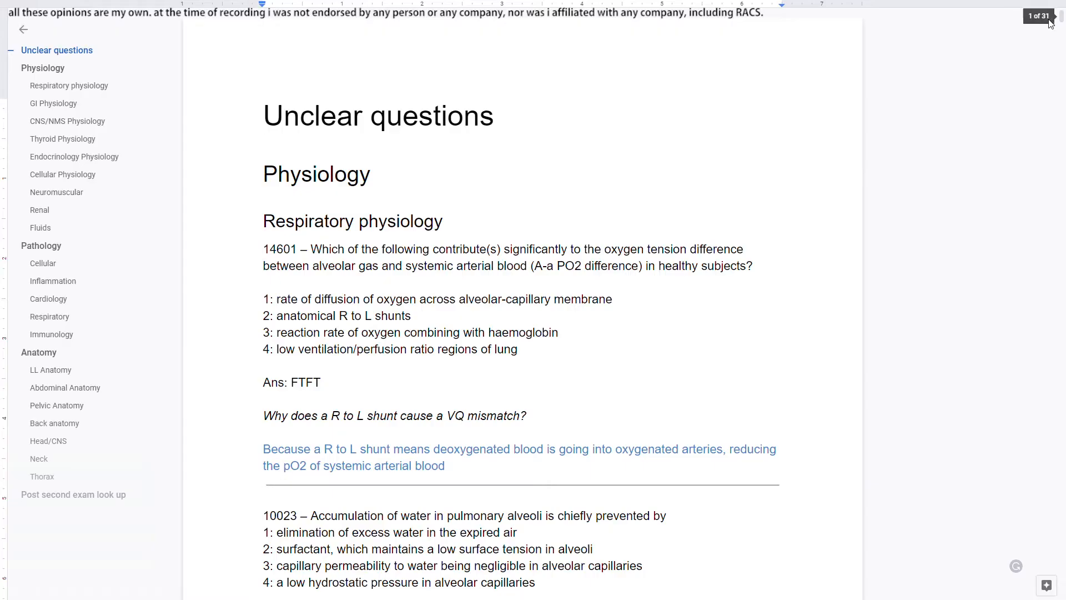
click(265, 115)
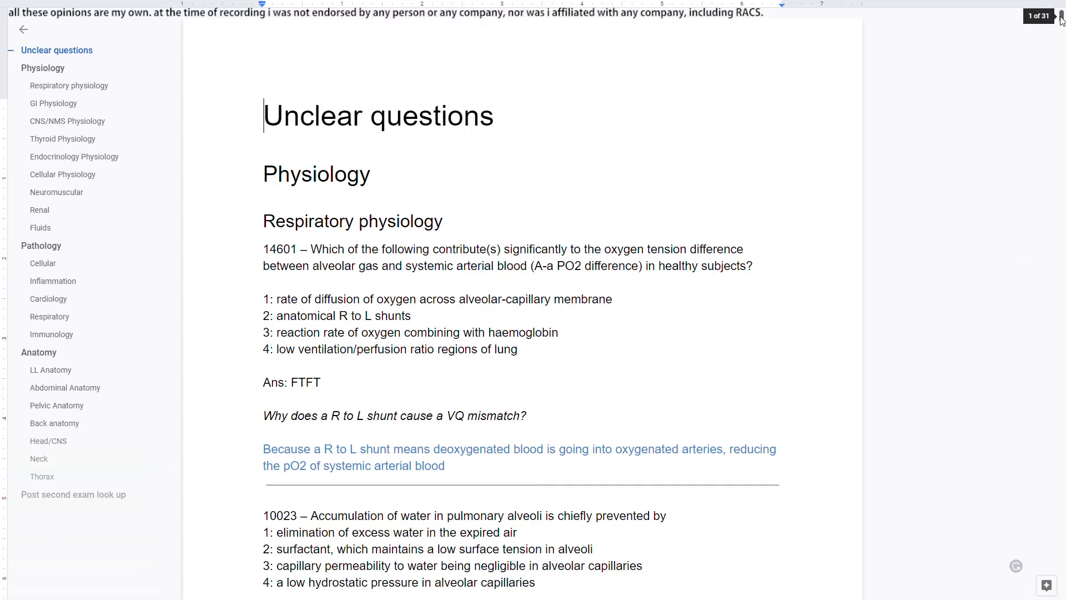
scroll(down, 3)
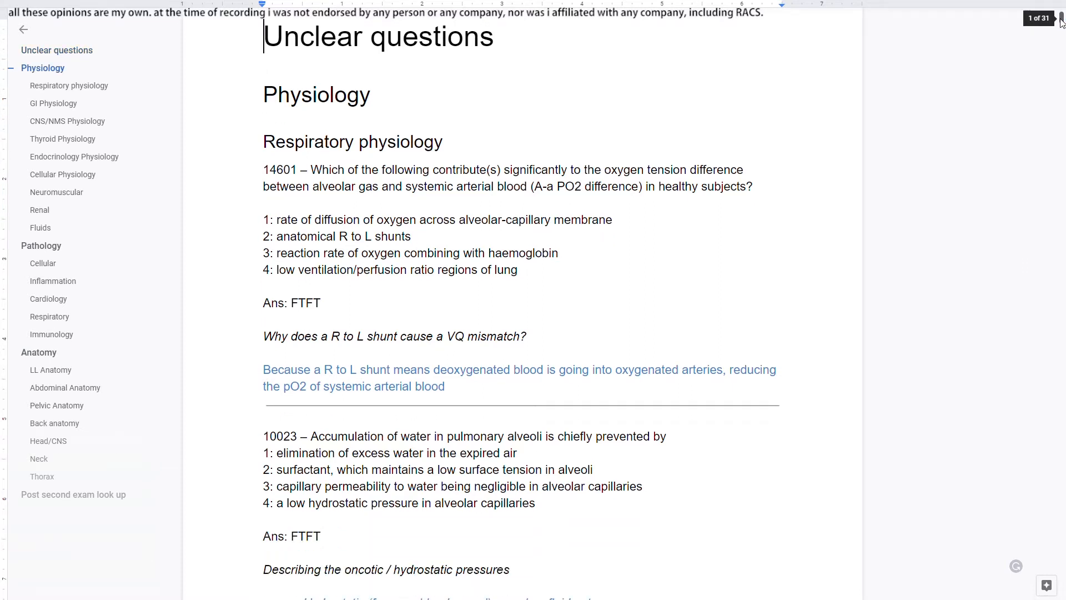
scroll(down, 3)
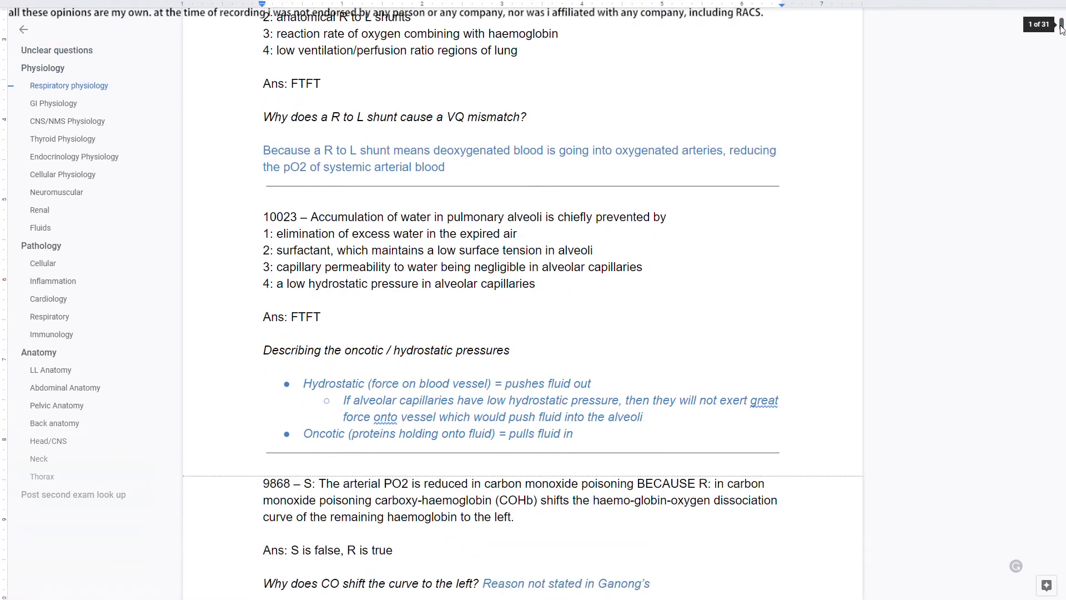
scroll(down, 3)
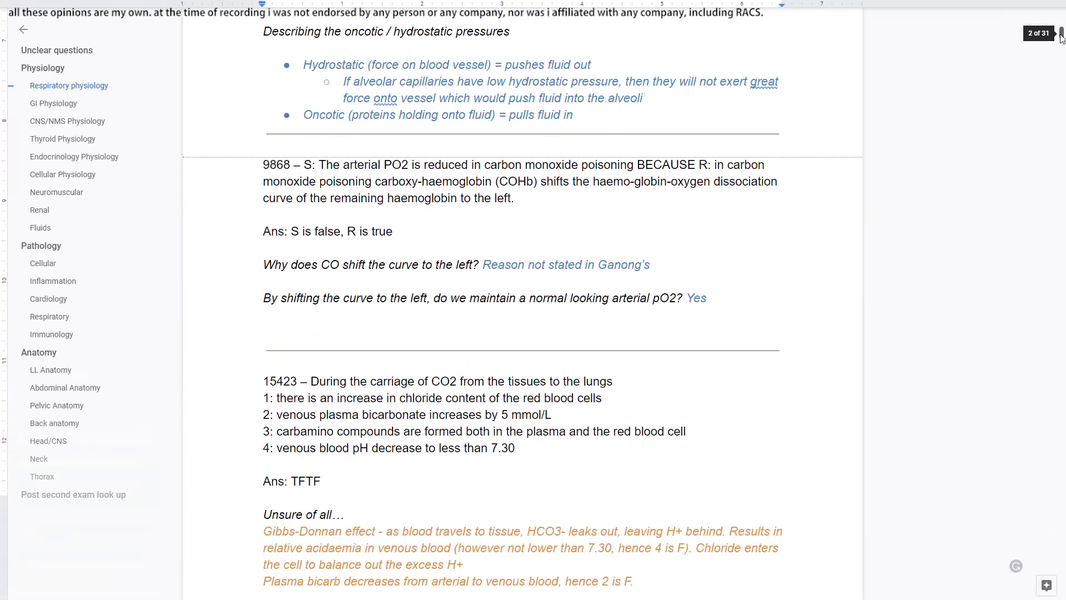
scroll(down, 3)
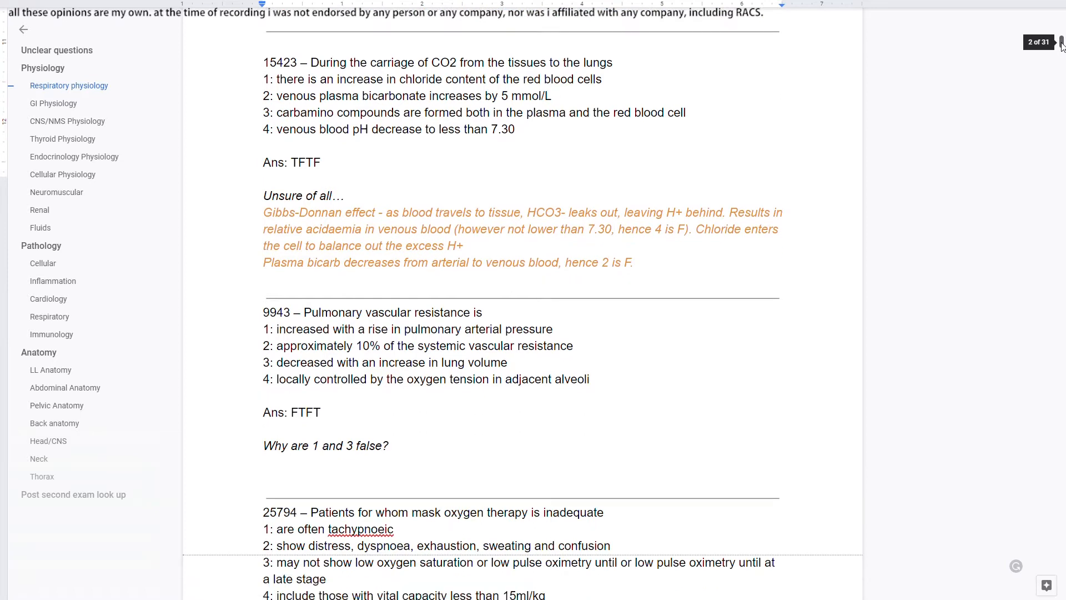
scroll(down, 3)
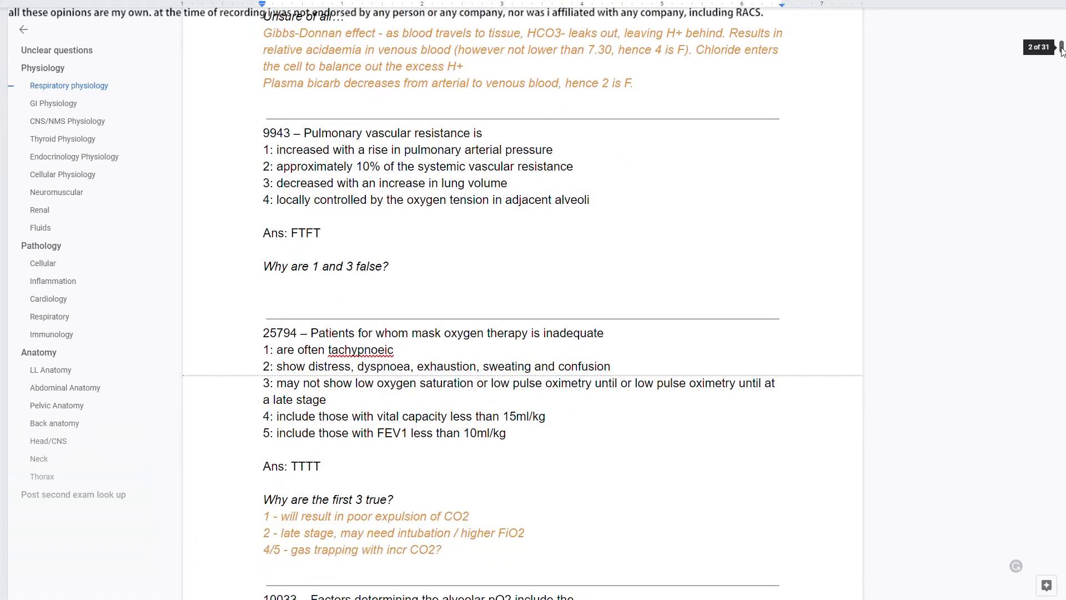
scroll(down, 3)
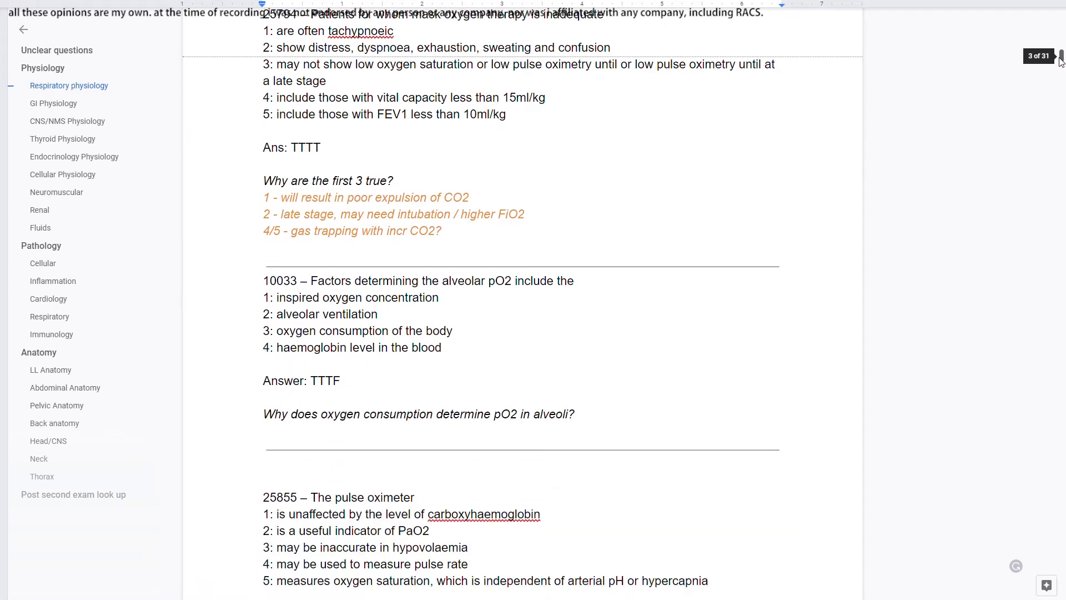
scroll(down, 3)
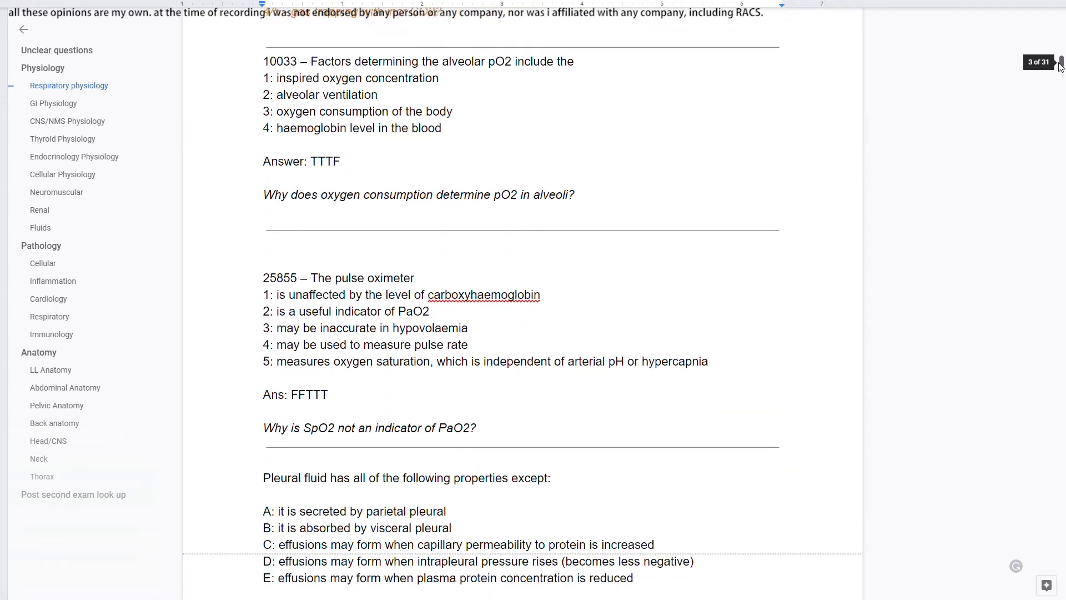
scroll(down, 3)
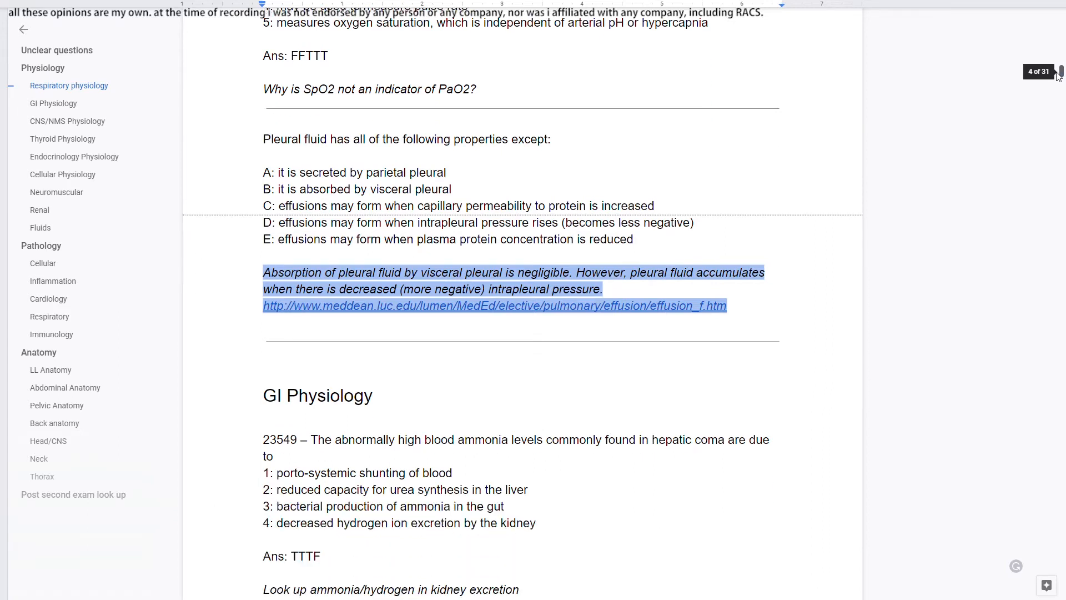
scroll(down, 3)
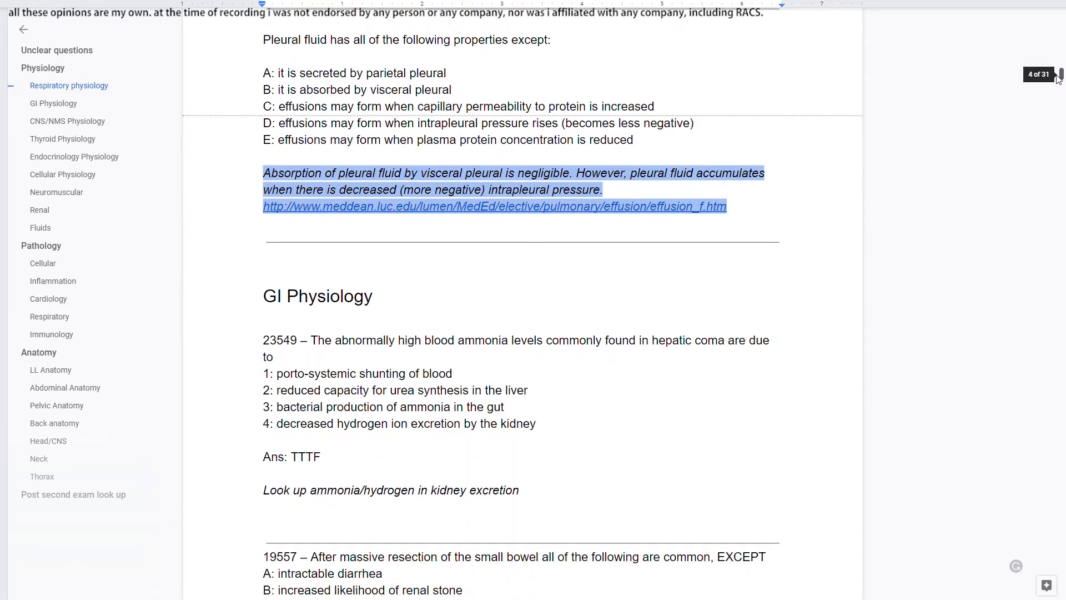